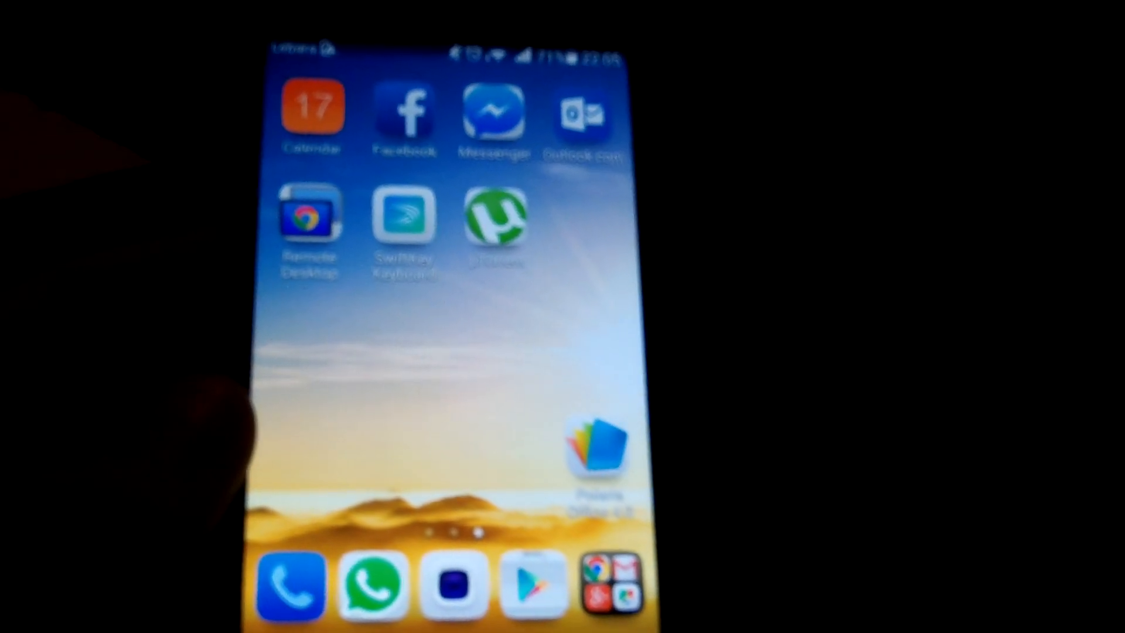
Swipe across the home pages back to the first page with Gallery, Music and Themes.
{"action": "scroll", "scroll_direction": "down", "scroll_amount": 3}
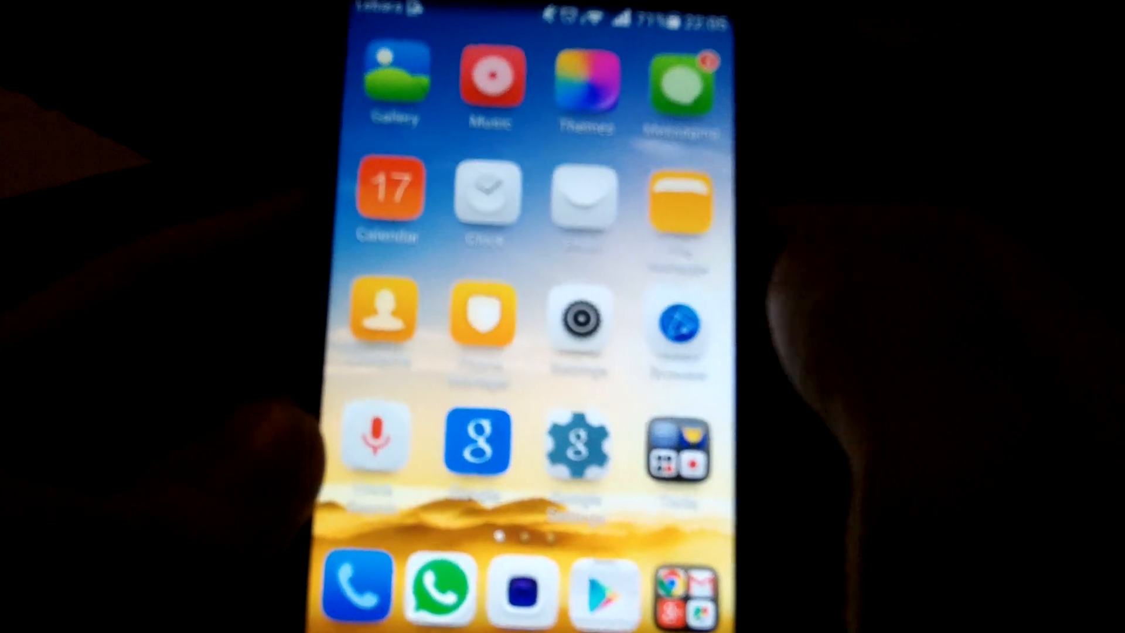
{"action": "scroll", "scroll_direction": "left", "scroll_amount": 3}
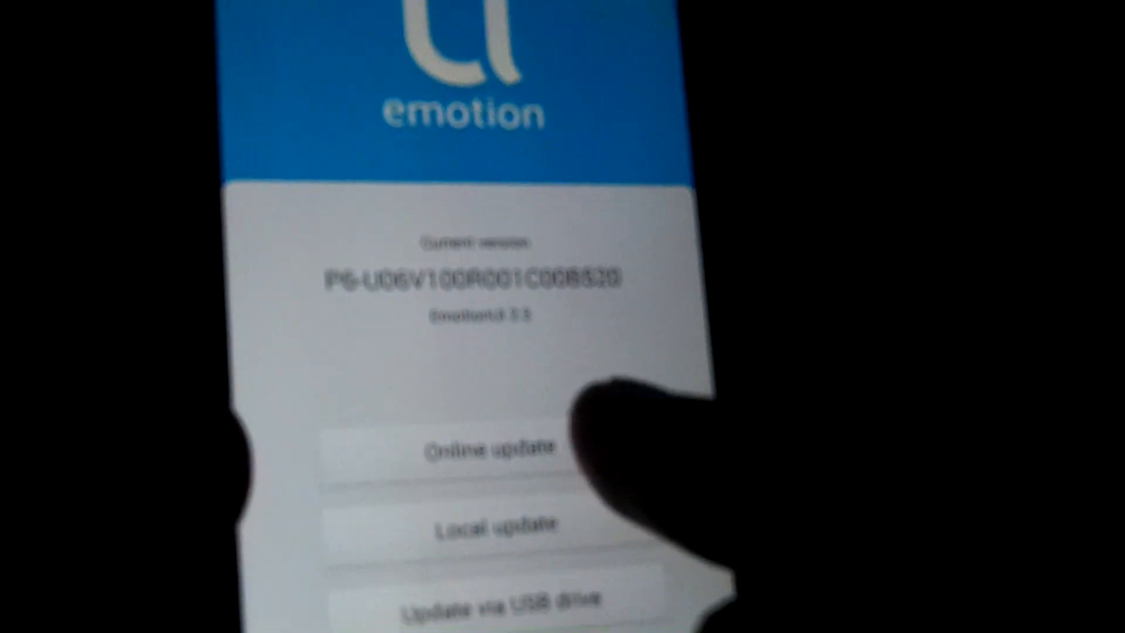
Show the Updates screen with the current P6 firmware version and Online, Local, USB options.
{"action": "left_click", "coordinate": [492, 448]}
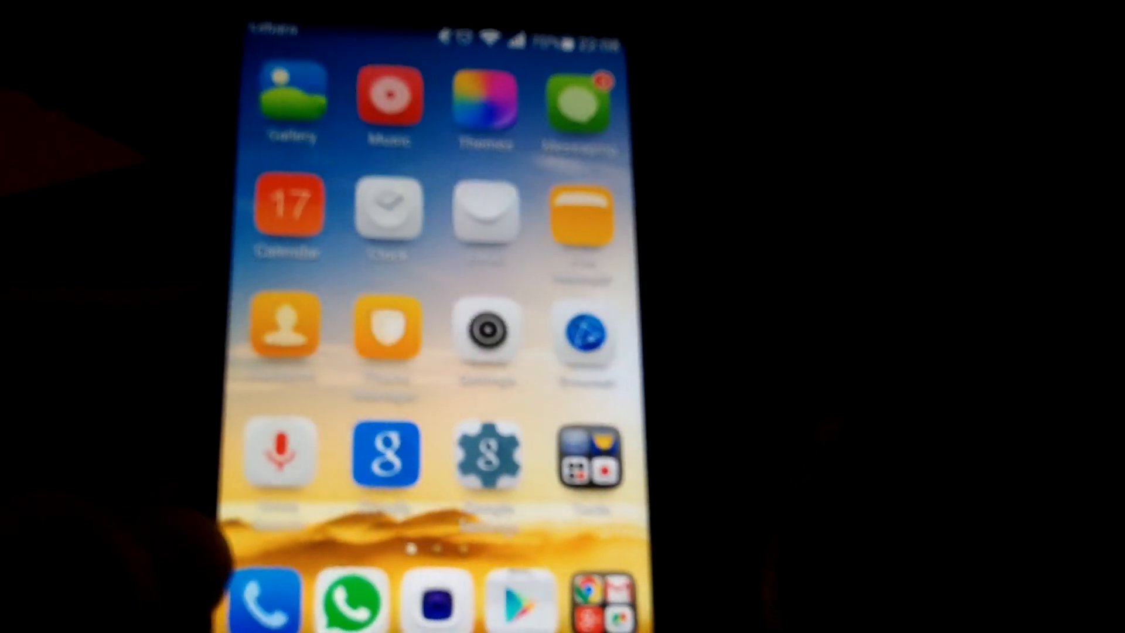
Swipe to the home page showing Gallery, Music, Themes and Messaging.
{"action": "scroll", "scroll_direction": "left", "scroll_amount": 3}
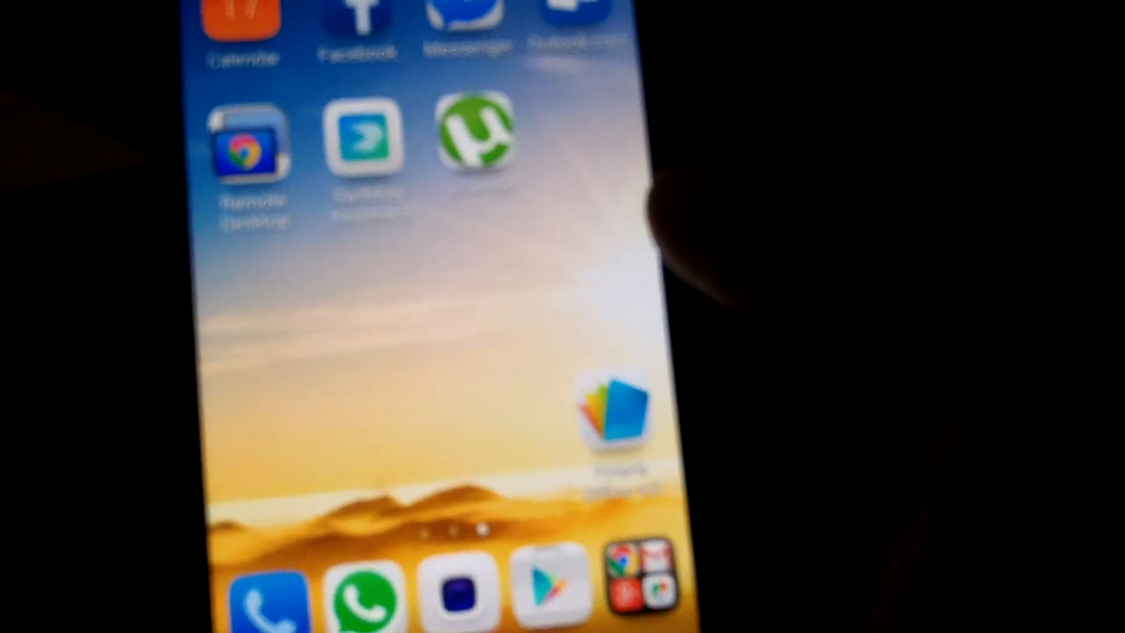
Pull down the notification shade to check the notifications.
{"action": "scroll", "scroll_direction": "down", "scroll_amount": 3}
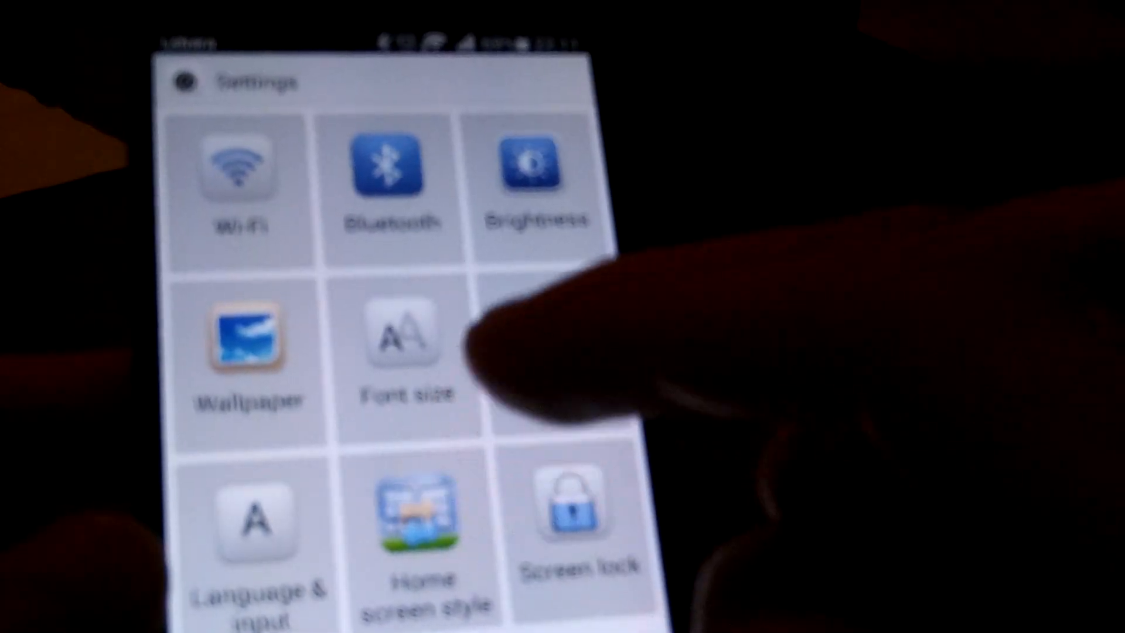
Show the Settings shortcuts grid with Wi-Fi, Bluetooth, Brightness, Wallpaper and Font size tiles.
{"action": "left_click", "coordinate": [425, 531]}
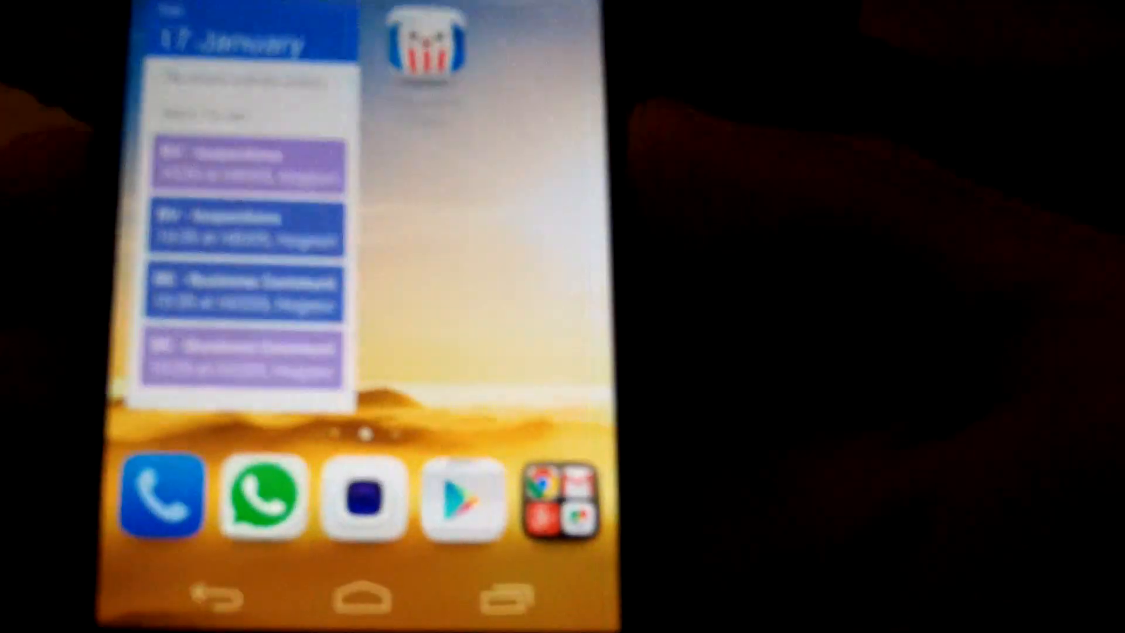
Swipe to the home page with the 17 January calendar agenda widget.
{"action": "scroll", "scroll_direction": "down", "scroll_amount": 3}
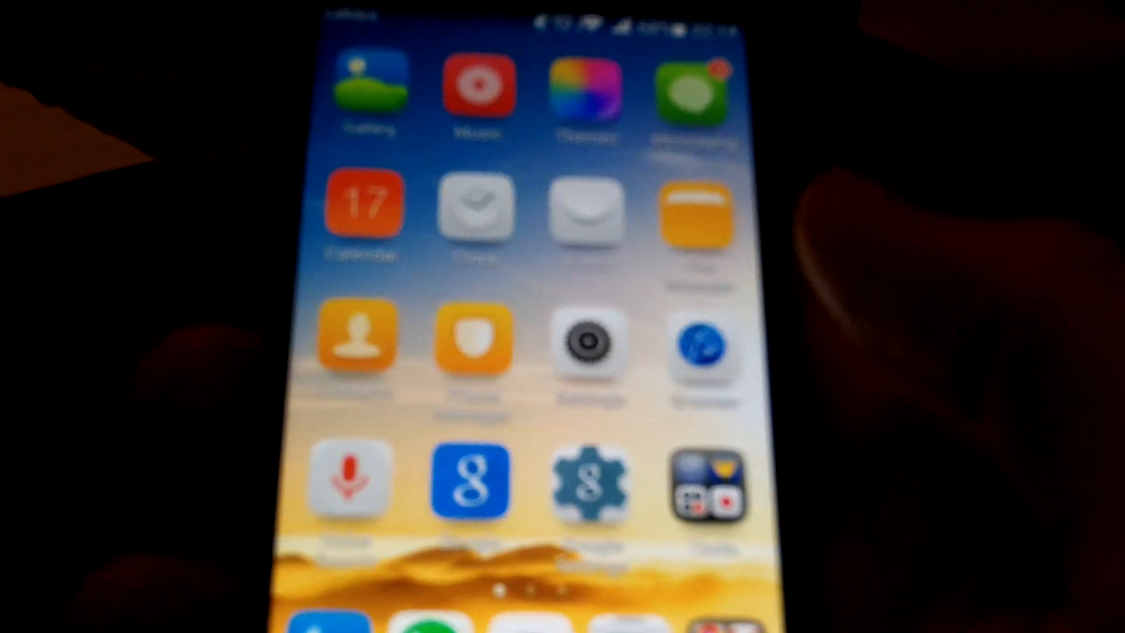
Swipe left to the home page with Facebook, Messenger and uTorrent.
{"action": "scroll", "scroll_direction": "left", "scroll_amount": 3}
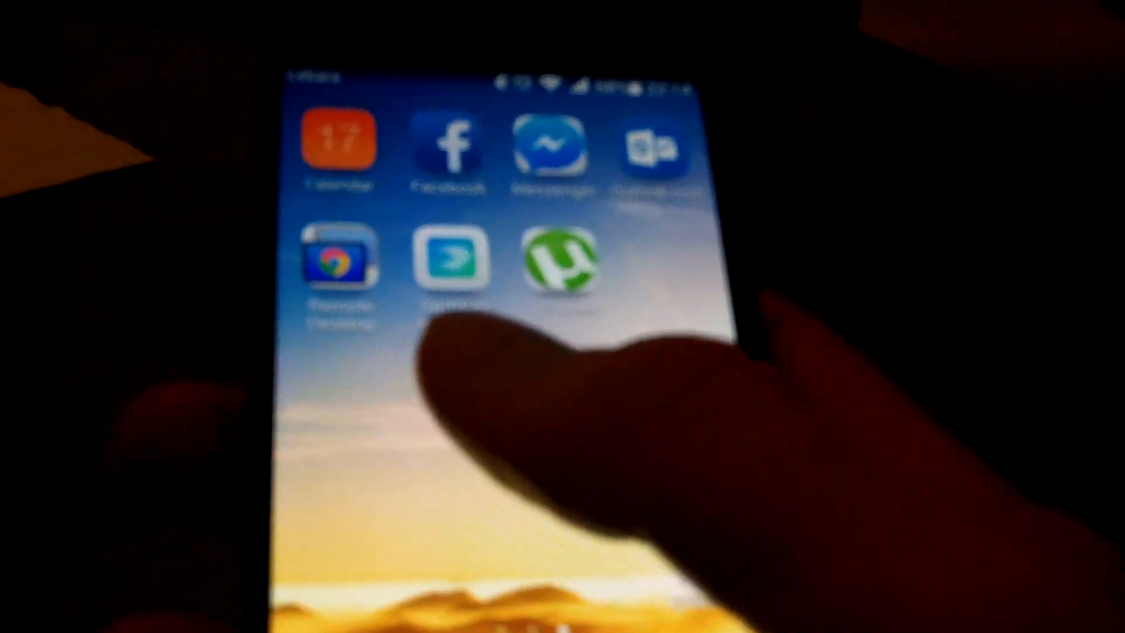